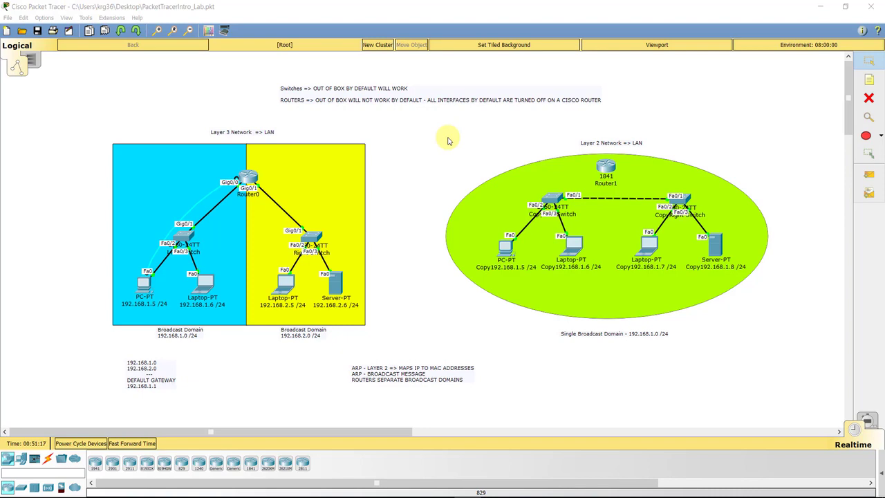
mouse_move(438, 143)
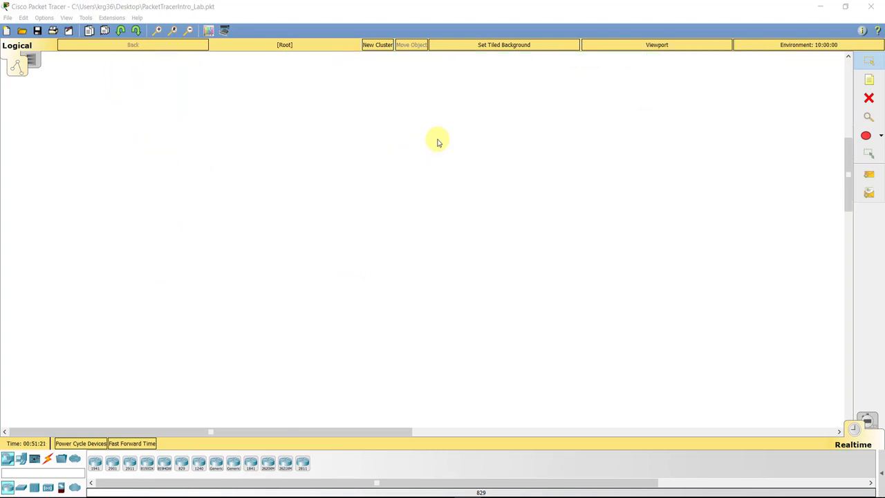
mouse_move(394, 201)
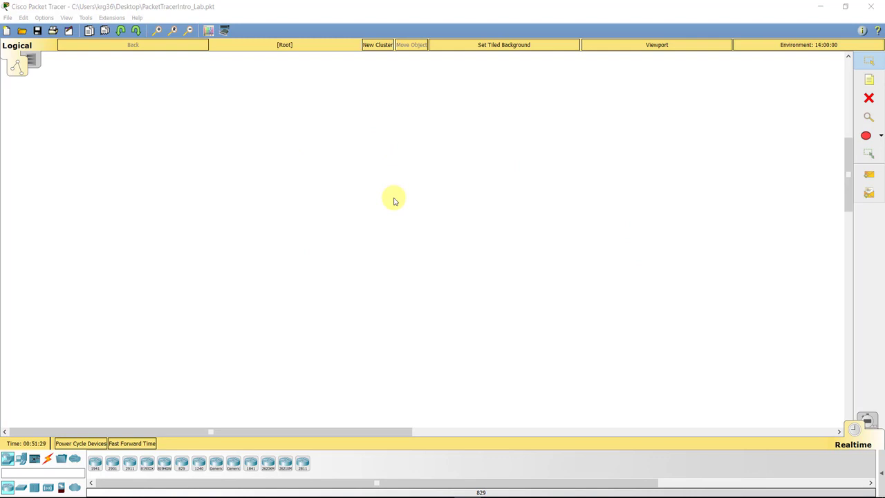
mouse_move(360, 218)
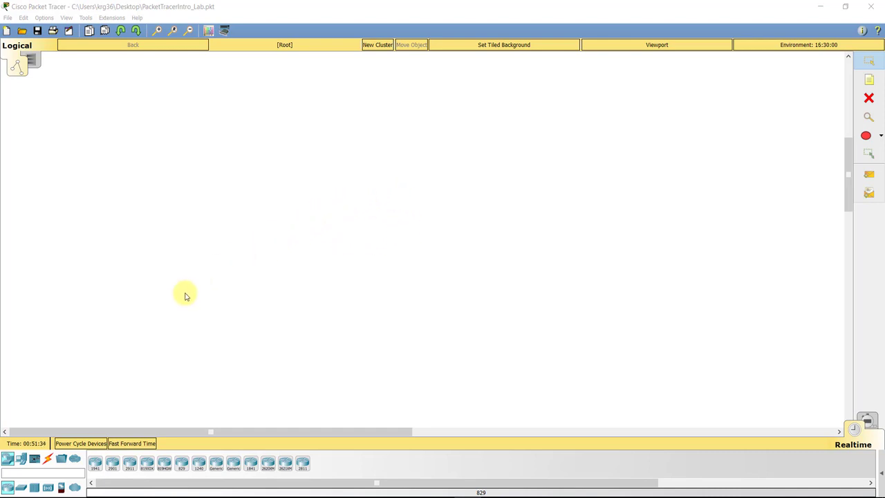
- Place a 2960 switch, a Webcam, a Motion Detector and a Server-PT on the canvas
click(21, 488)
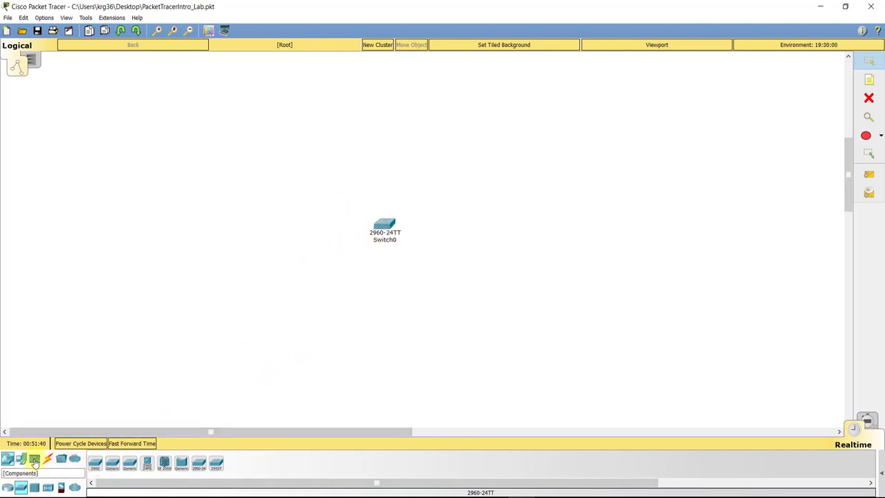
click(20, 459)
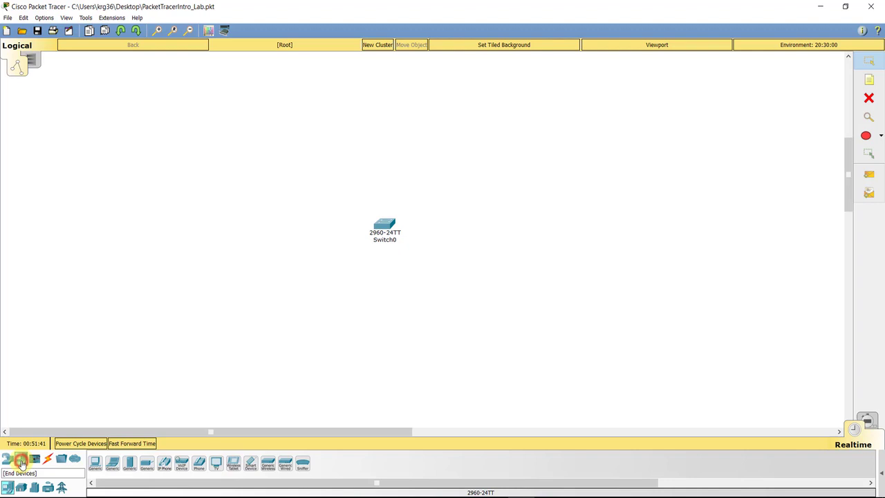
click(21, 488)
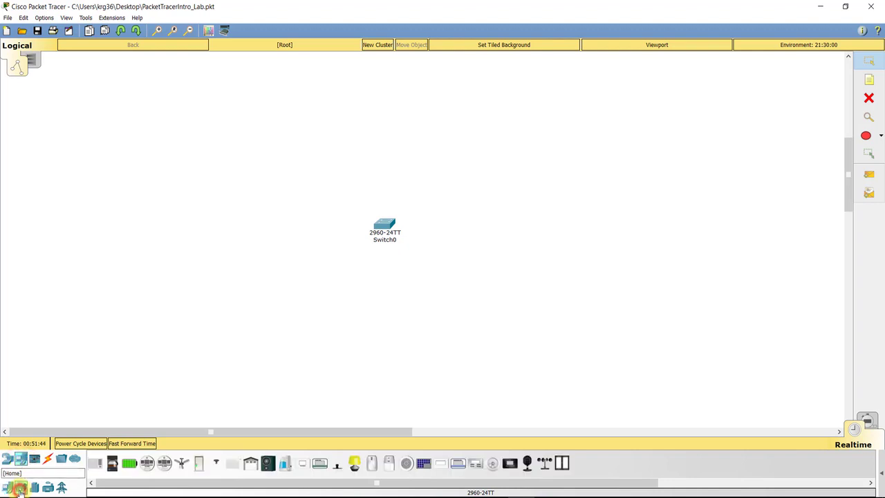
mouse_move(536, 463)
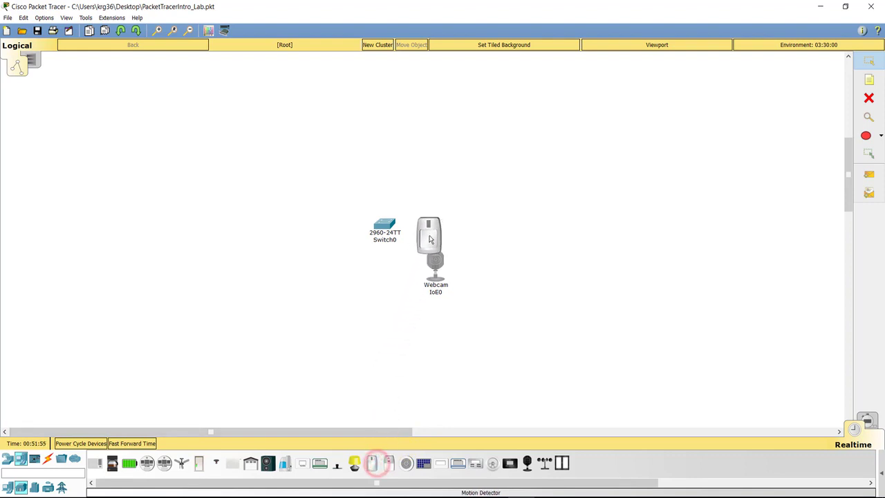
click(435, 197)
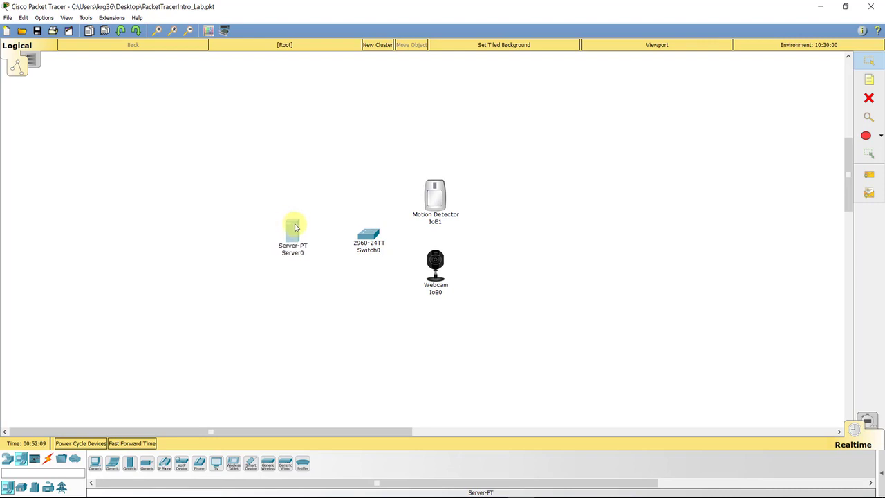
mouse_move(249, 337)
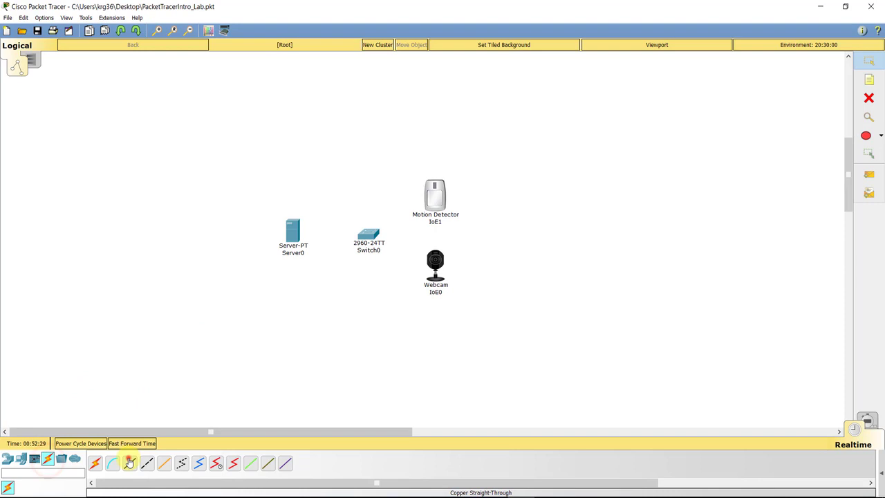
- Run copper straight-through cables from Server0, motion detector and webcam to switch ports Fa0/3, Fa0/6, Fa0/11
click(293, 231)
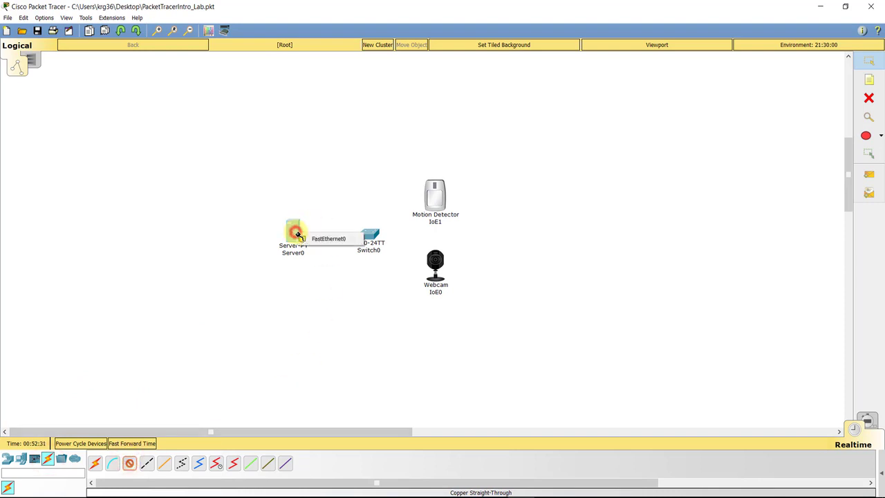
click(371, 233)
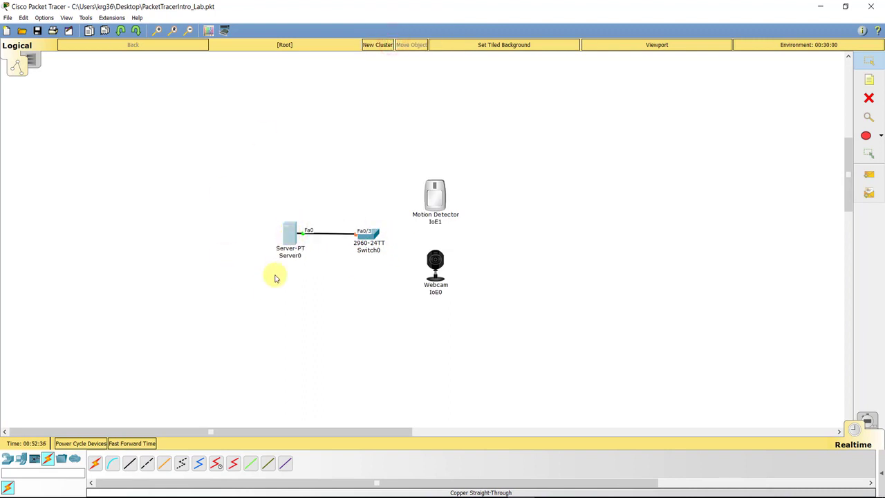
mouse_move(329, 145)
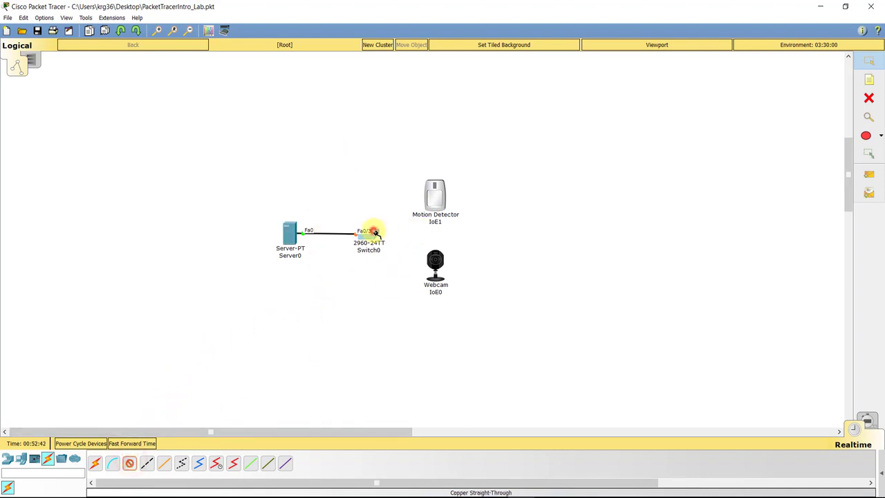
click(435, 201)
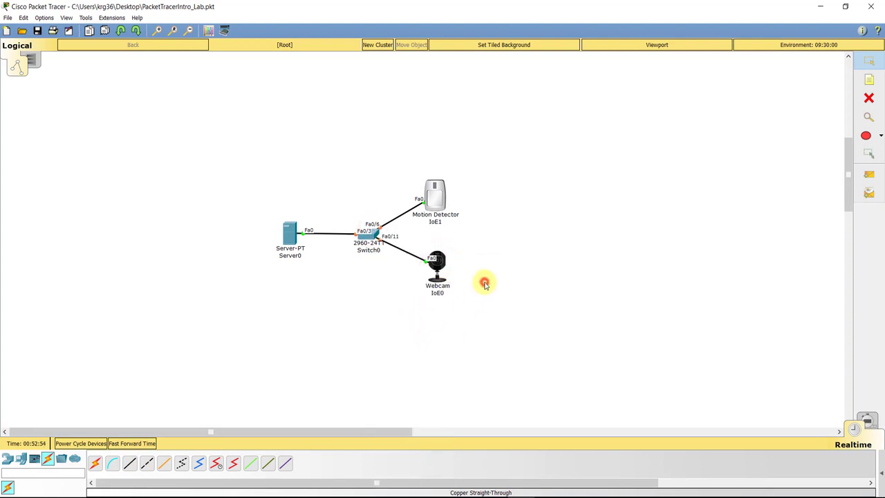
mouse_move(421, 195)
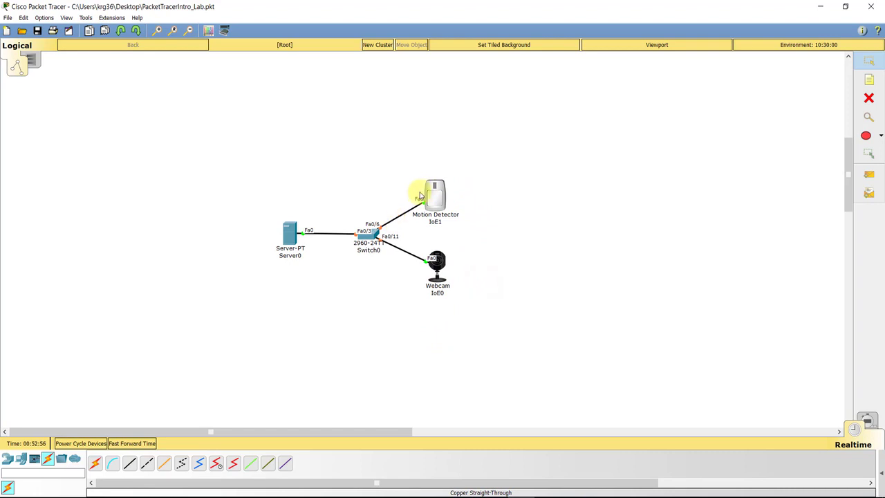
mouse_move(259, 229)
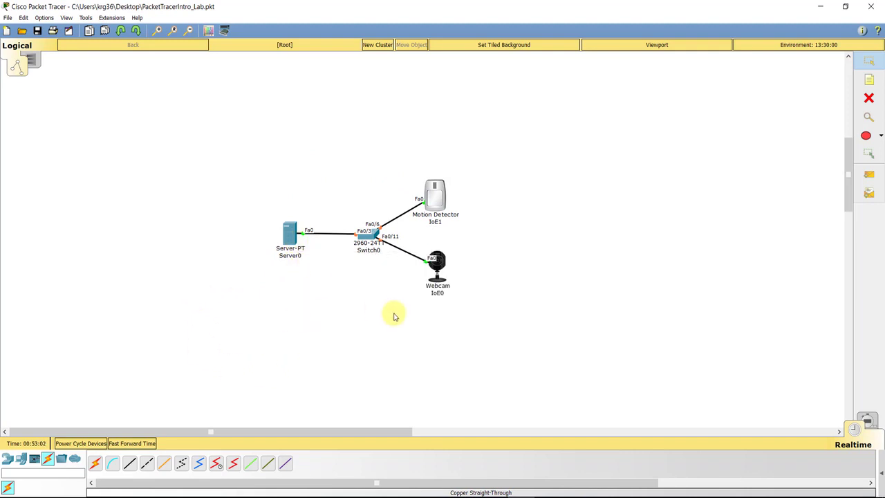
mouse_move(384, 175)
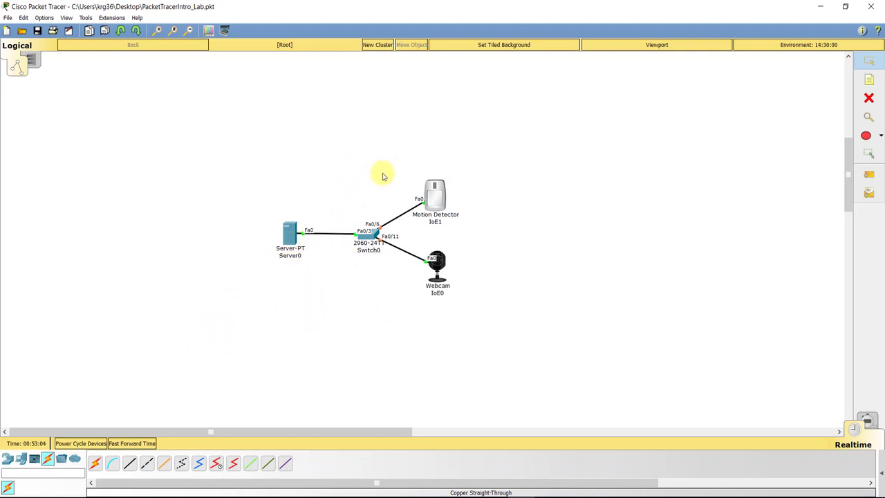
mouse_move(408, 188)
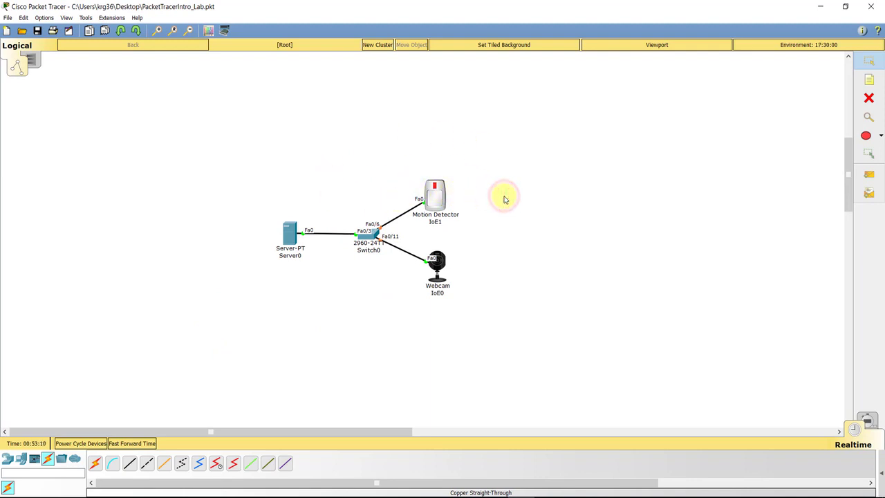
mouse_move(403, 193)
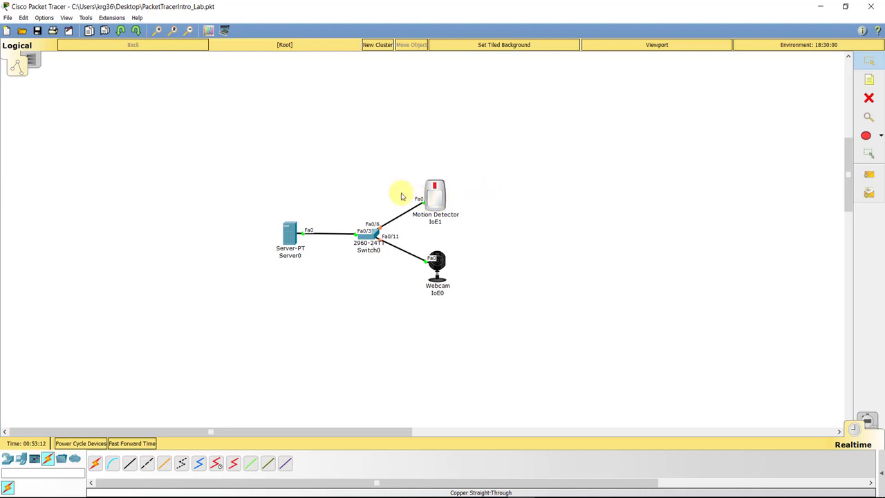
mouse_move(368, 189)
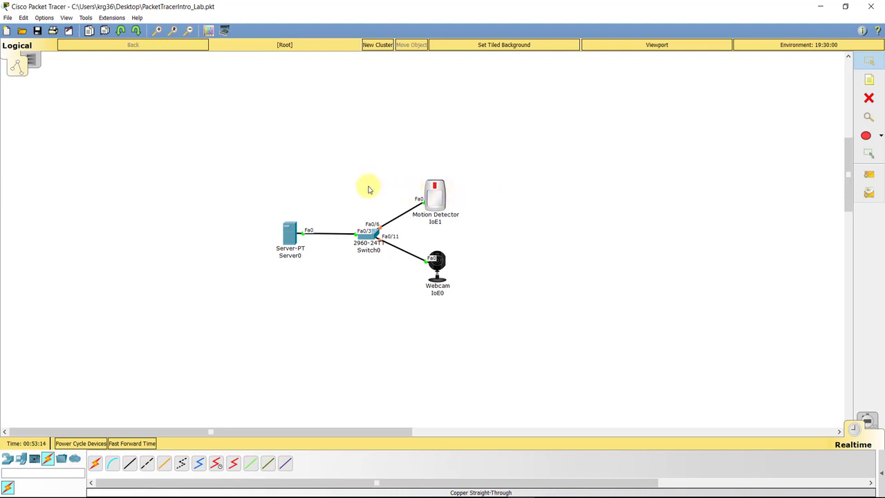
mouse_move(356, 332)
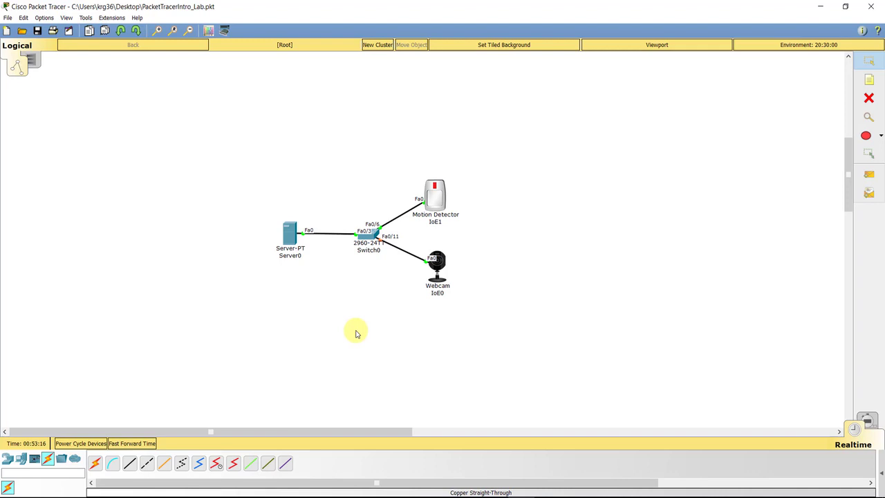
mouse_move(424, 274)
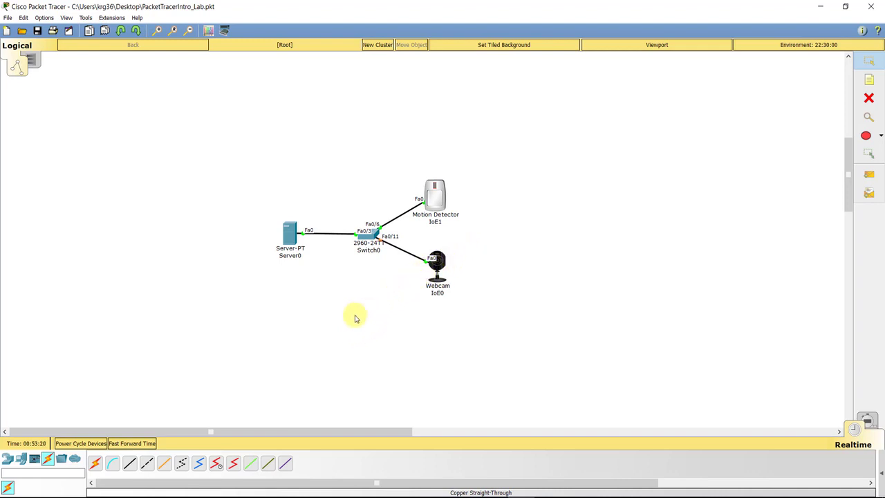
mouse_move(363, 294)
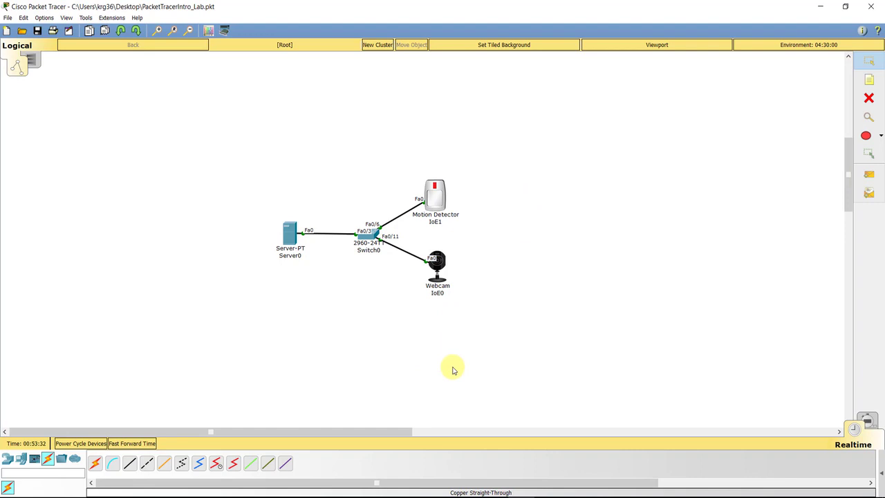
mouse_move(453, 281)
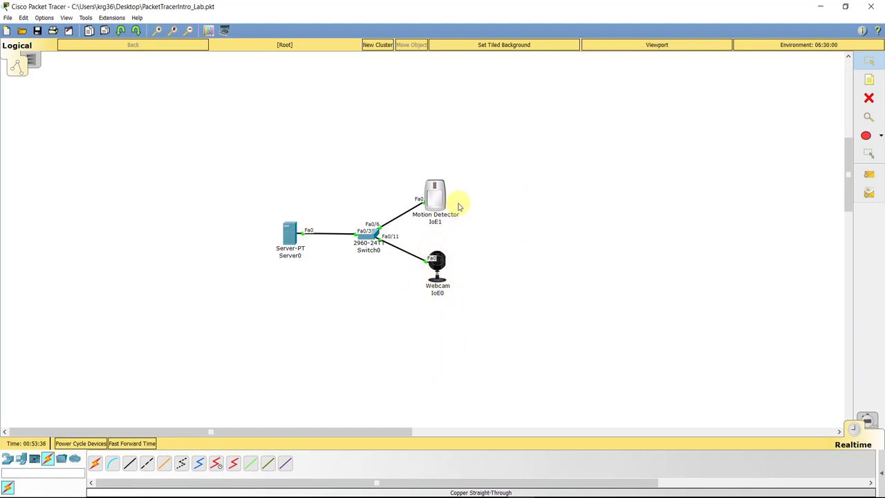
mouse_move(543, 261)
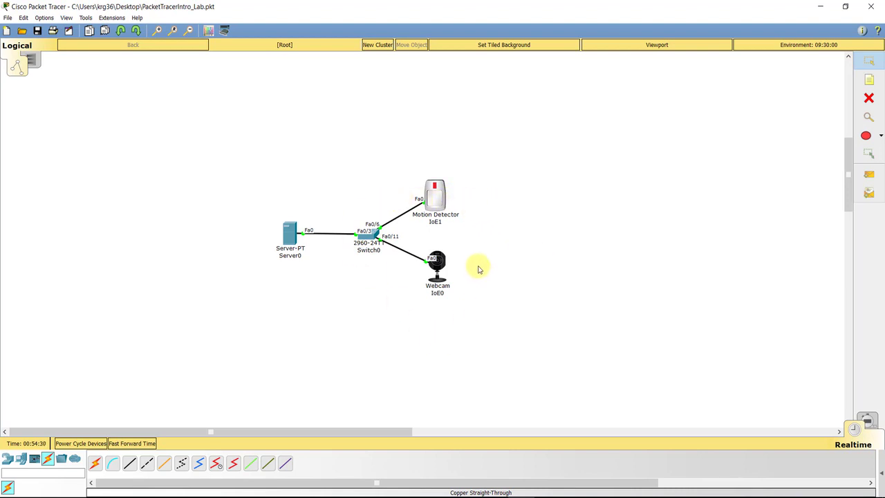
mouse_move(437, 266)
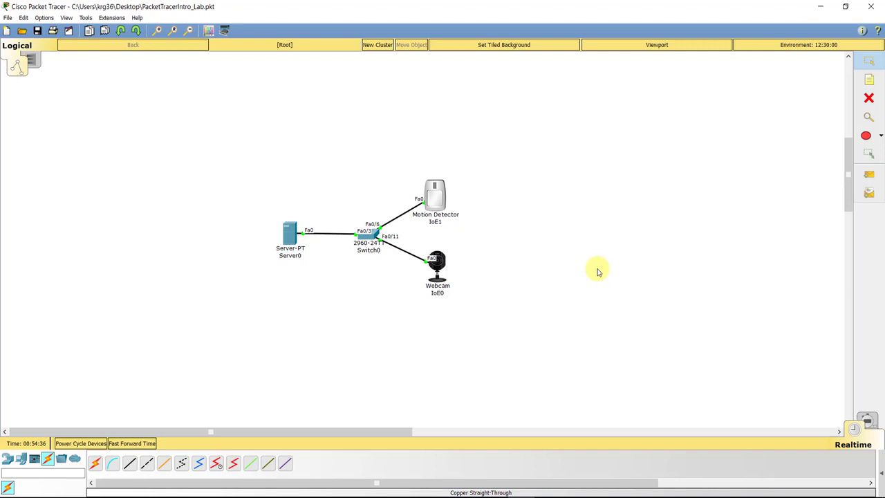
mouse_move(606, 355)
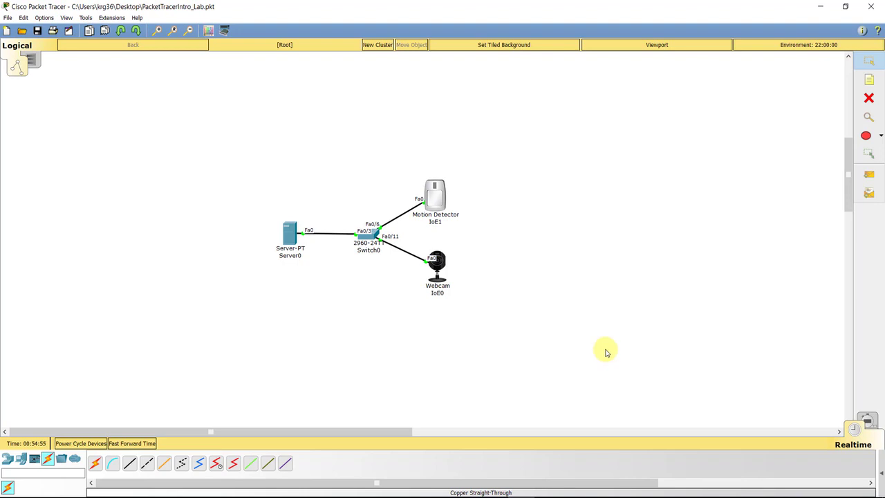
mouse_move(460, 282)
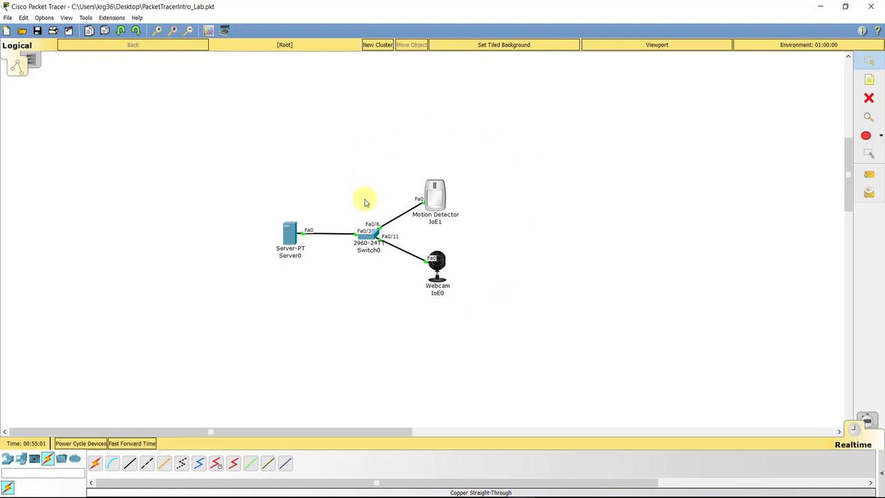
mouse_move(376, 211)
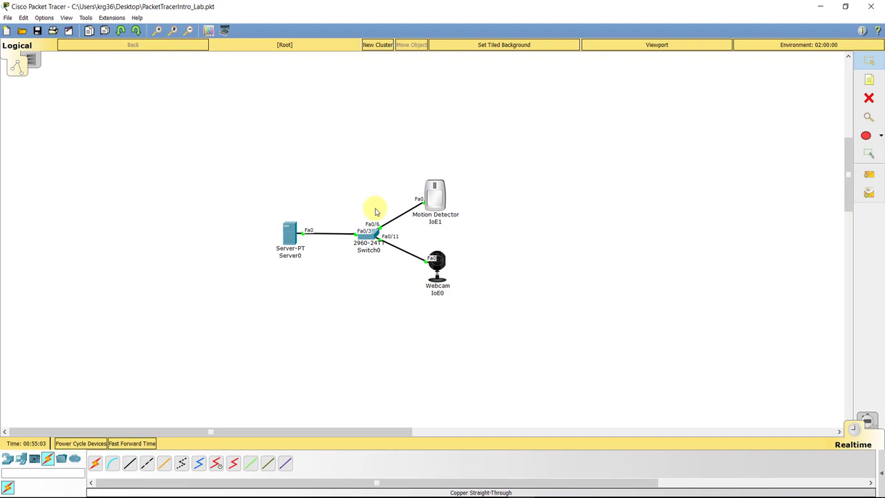
mouse_move(389, 278)
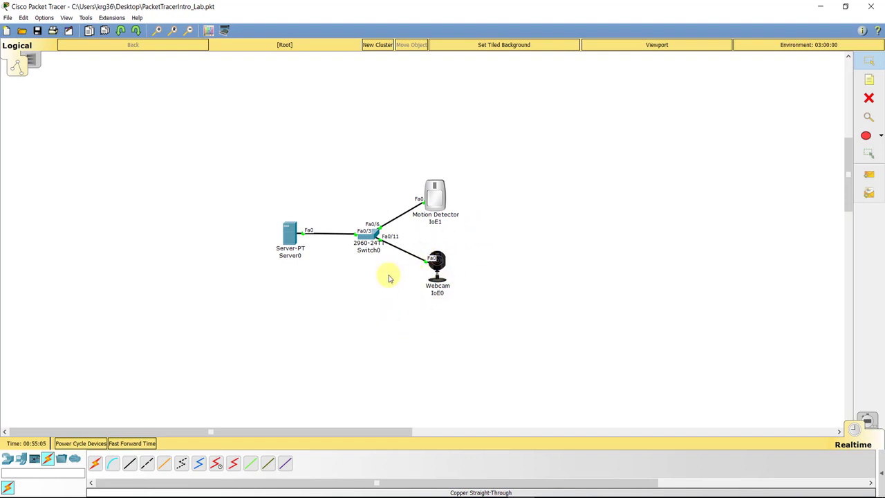
mouse_move(435, 323)
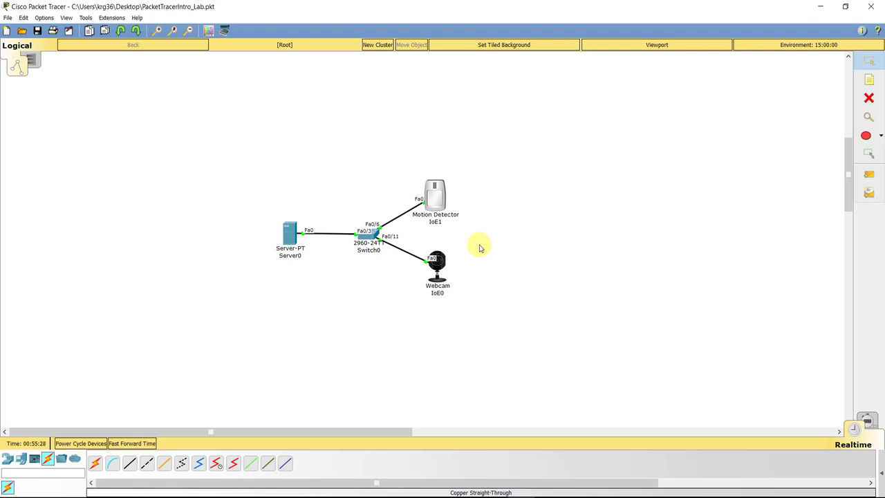
mouse_move(468, 246)
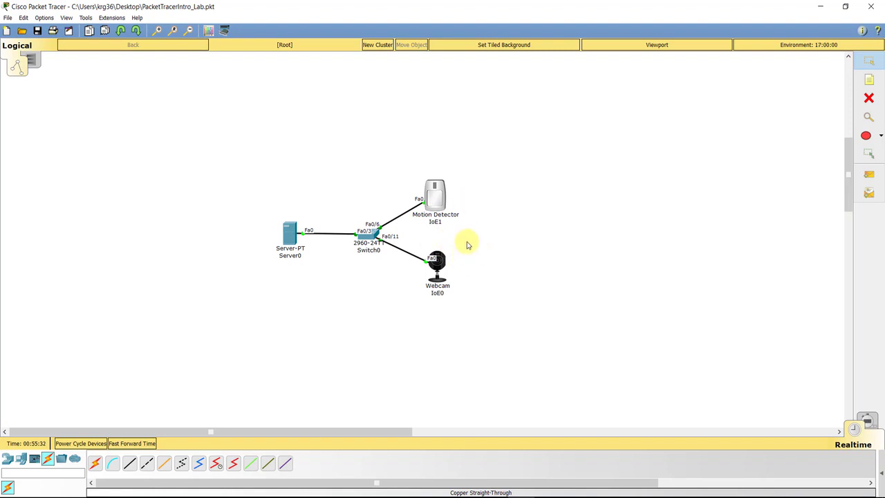
mouse_move(471, 206)
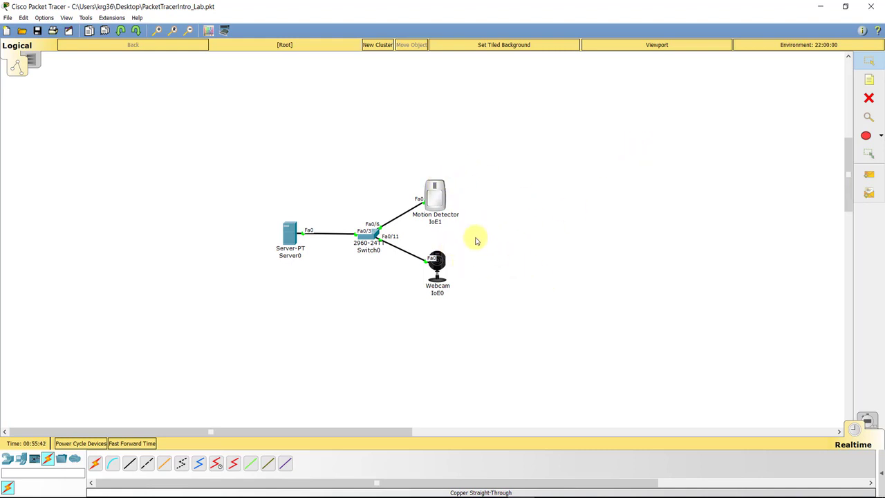
mouse_move(604, 212)
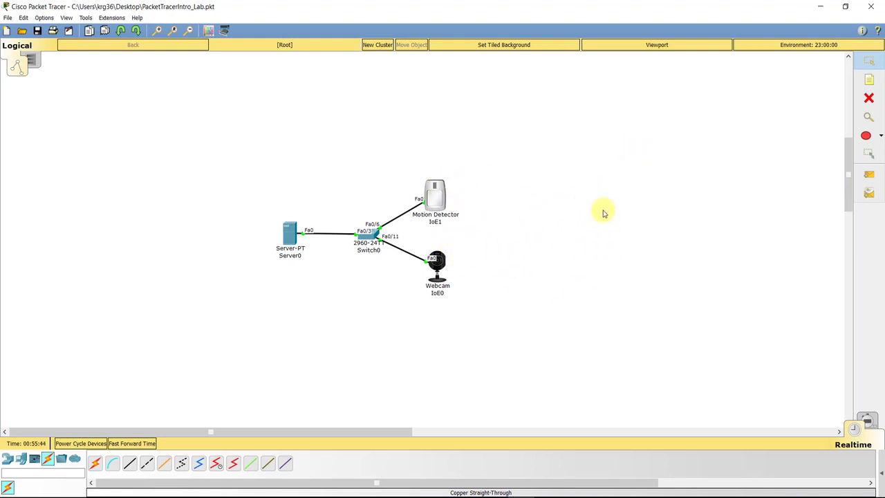